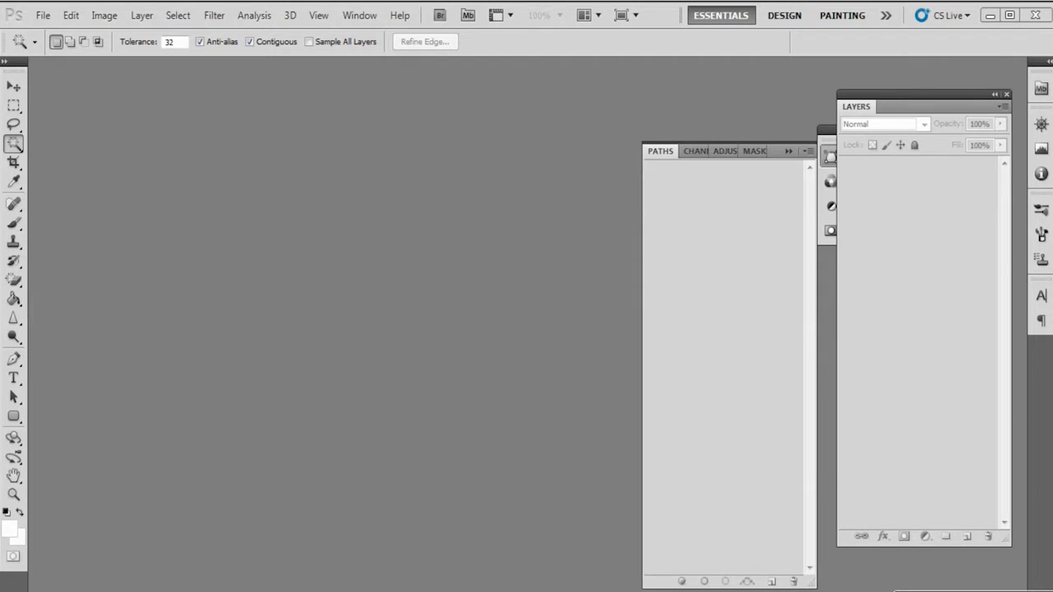
Step: Open the mobile case cover.jpg image of the yellow phone case from File > Open
left_click(43, 15)
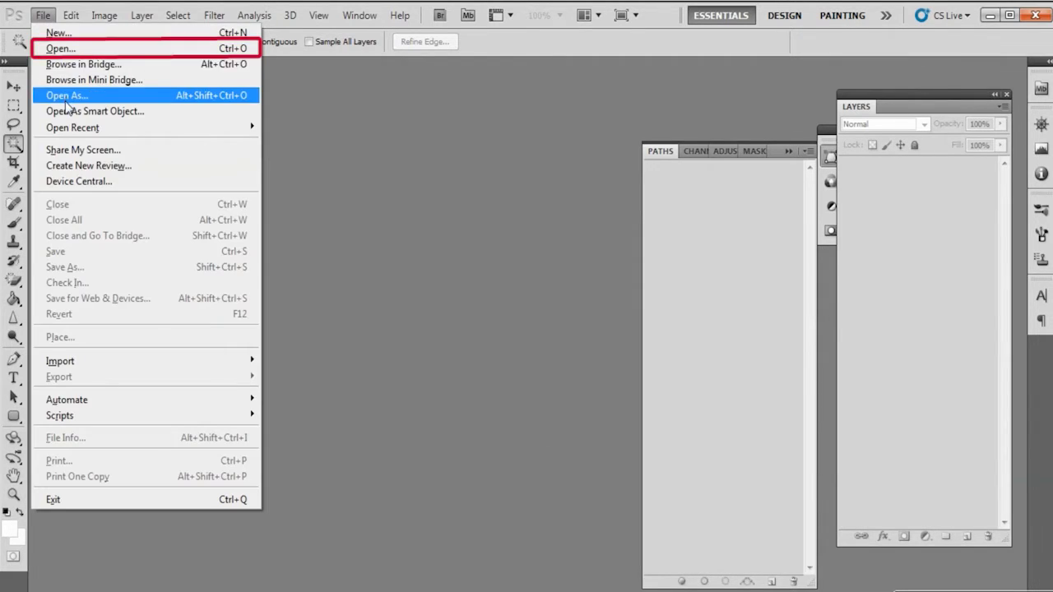
left_click(60, 48)
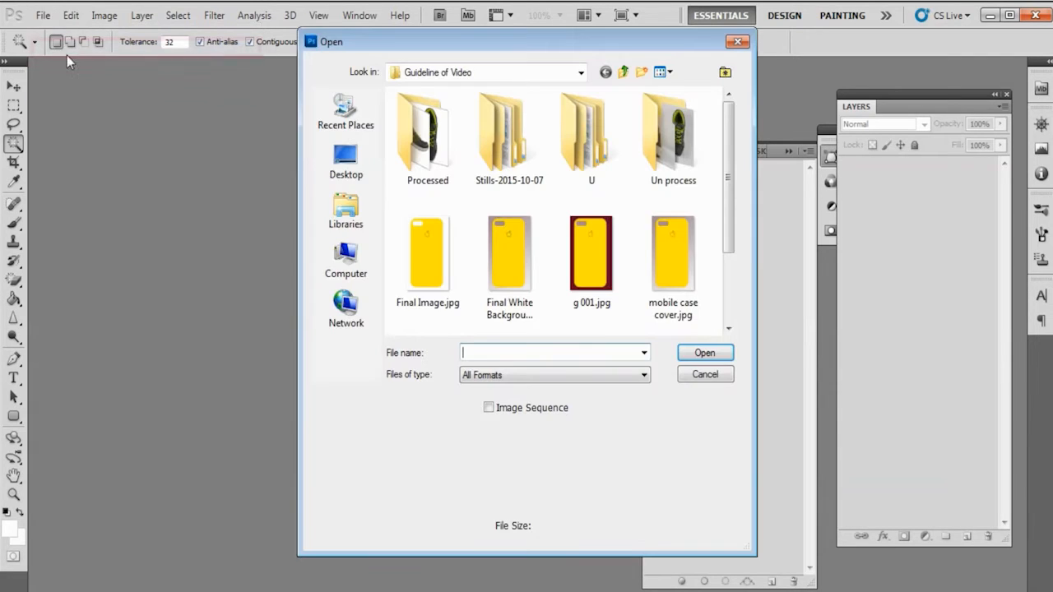
left_click(673, 255)
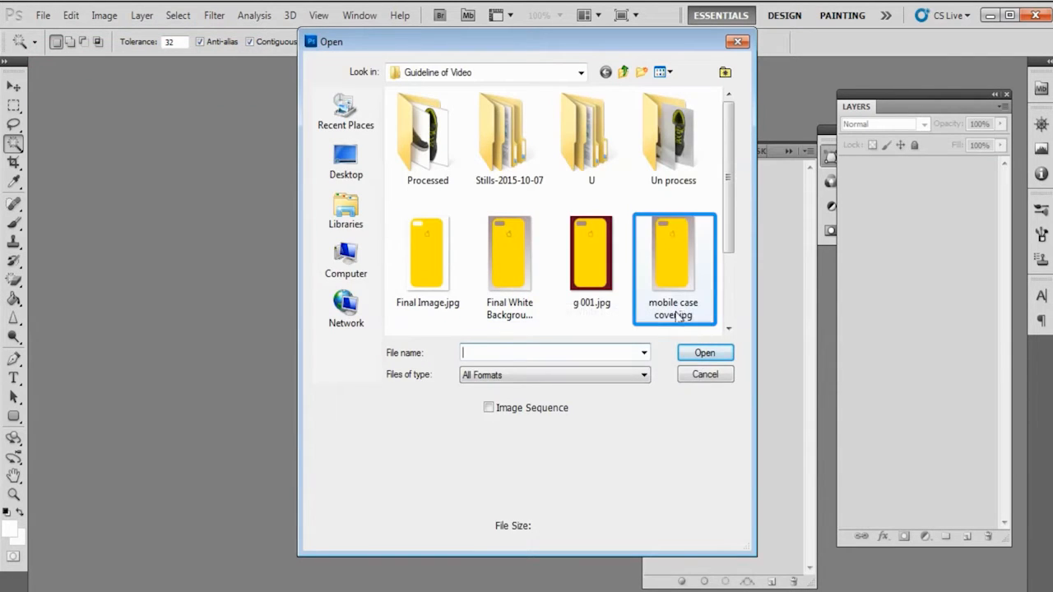
left_click(673, 255)
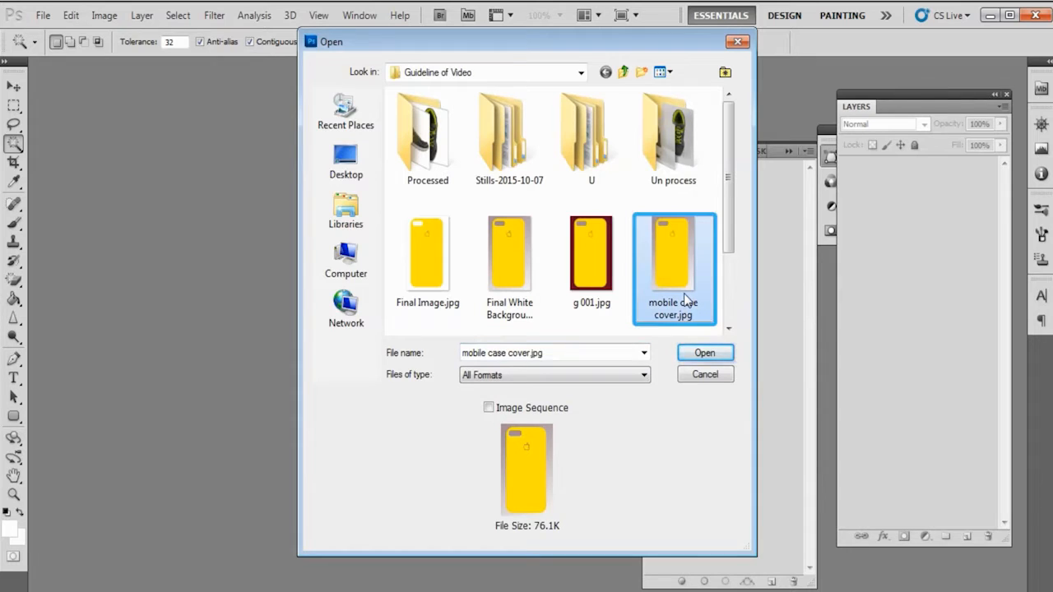
left_click(704, 352)
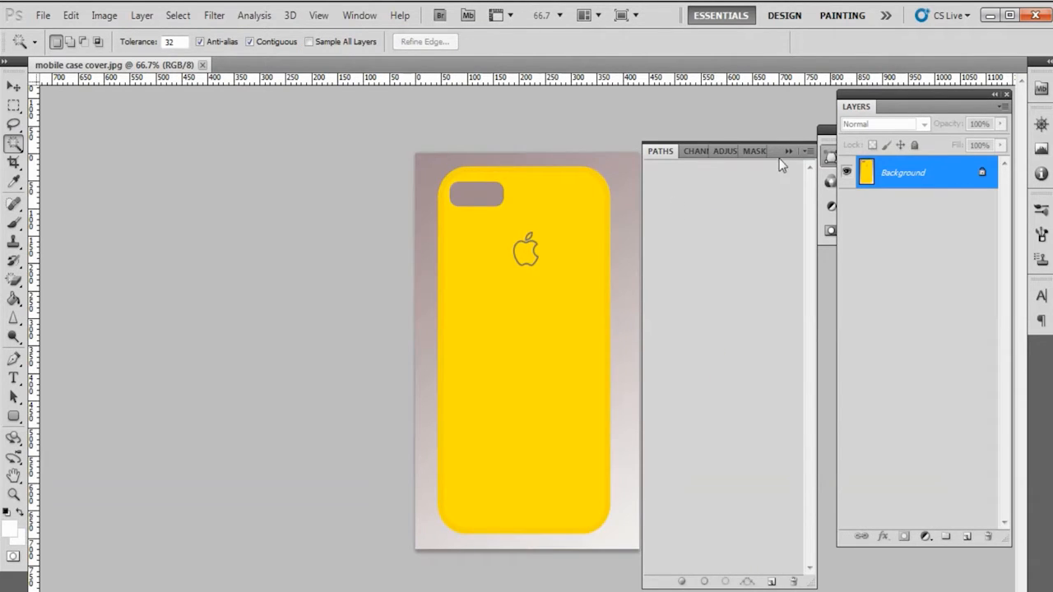
Step: Close the Paths panel and turn on the rulers around the canvas via View > Rulers
left_click(788, 151)
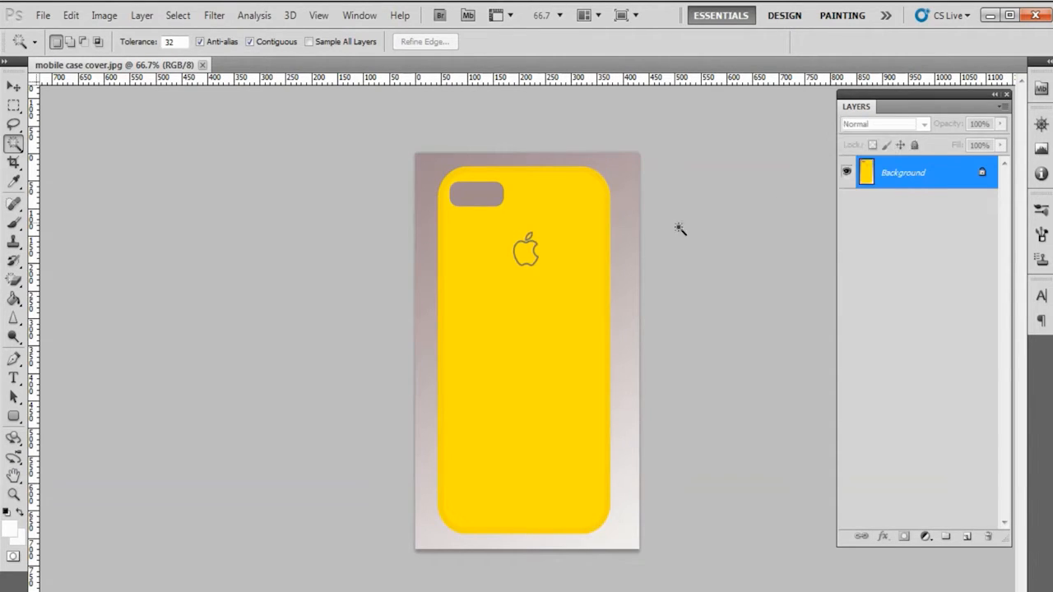
mouse_move(596, 244)
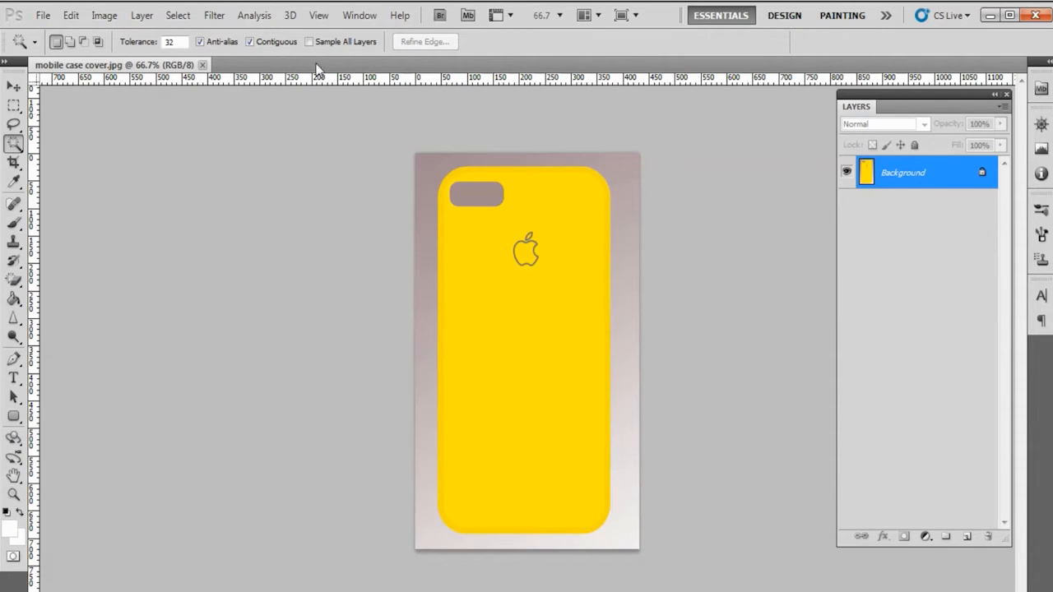
left_click(319, 15)
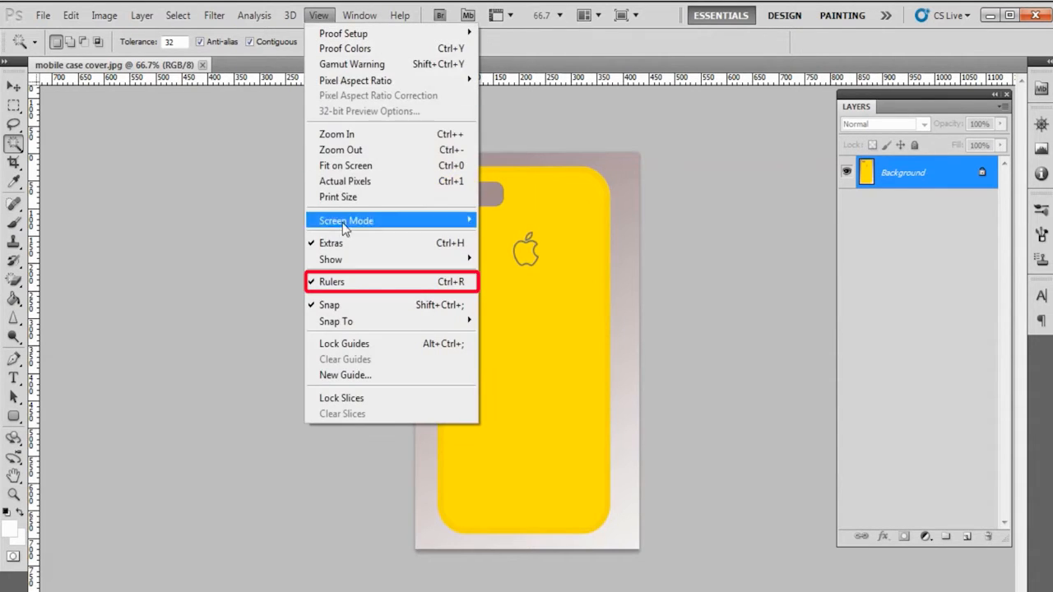
left_click(333, 281)
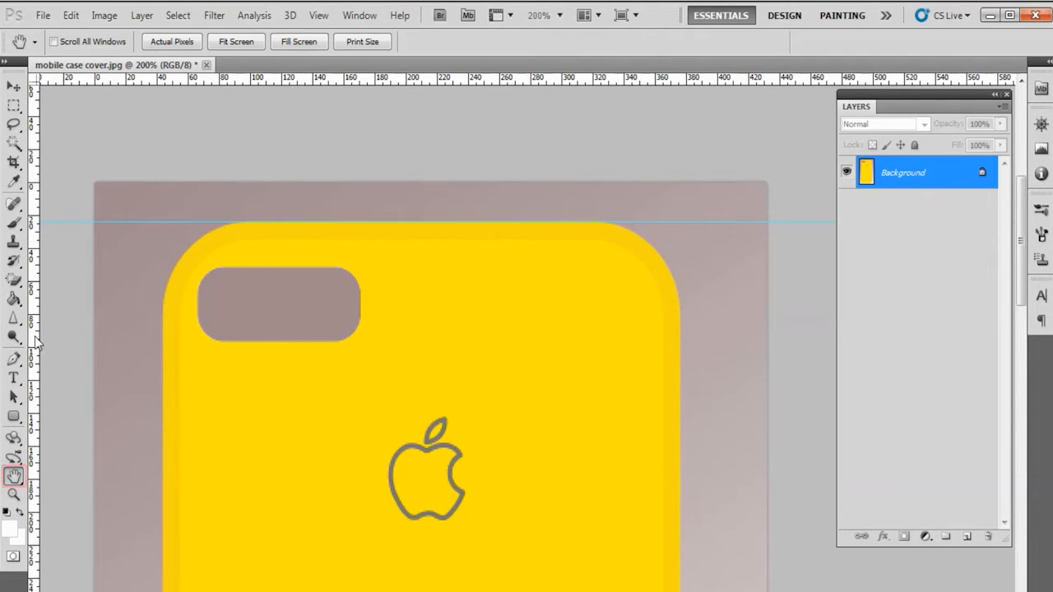
mouse_move(168, 362)
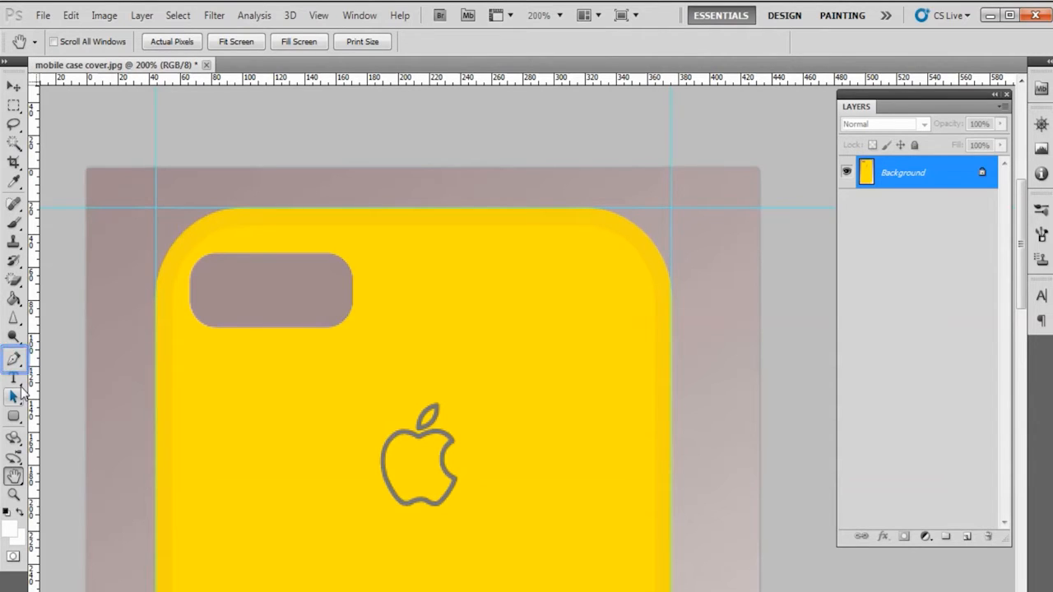
Step: Trace Pen path points along the case's left edge, top edge and top-right corner
left_click(13, 359)
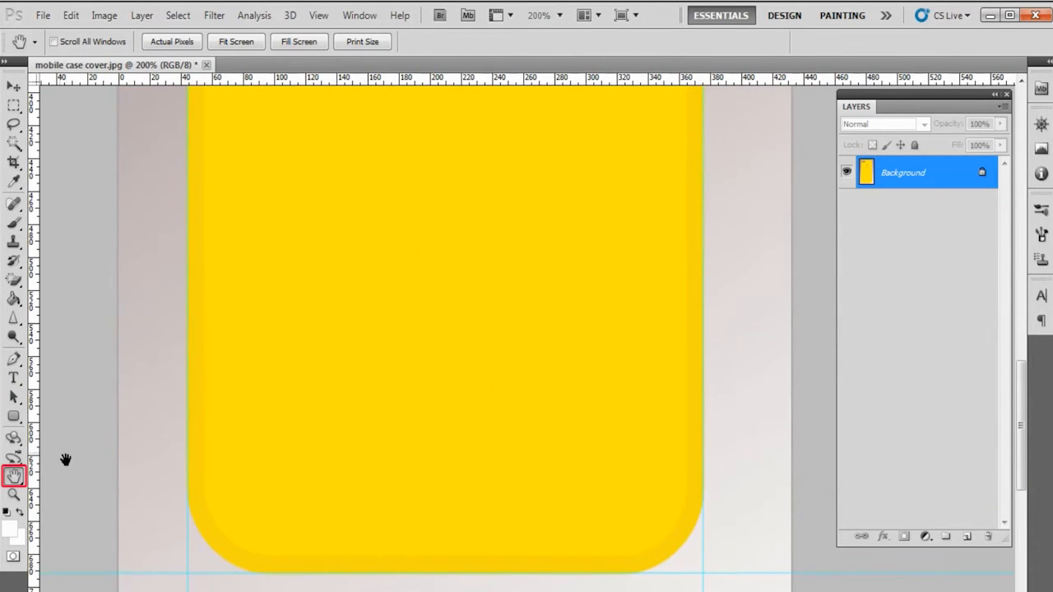
left_click(13, 359)
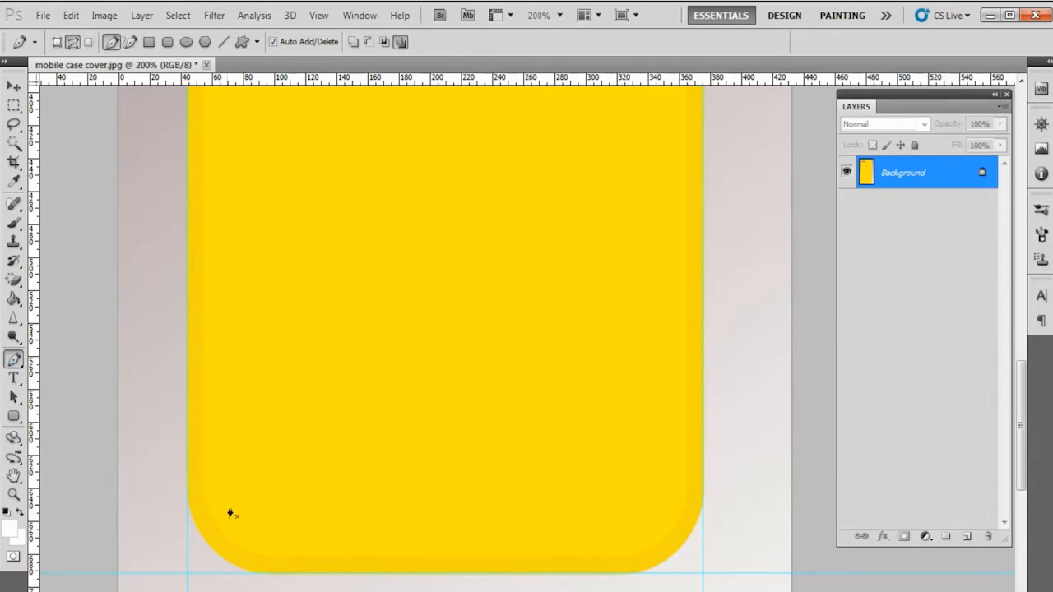
mouse_move(191, 499)
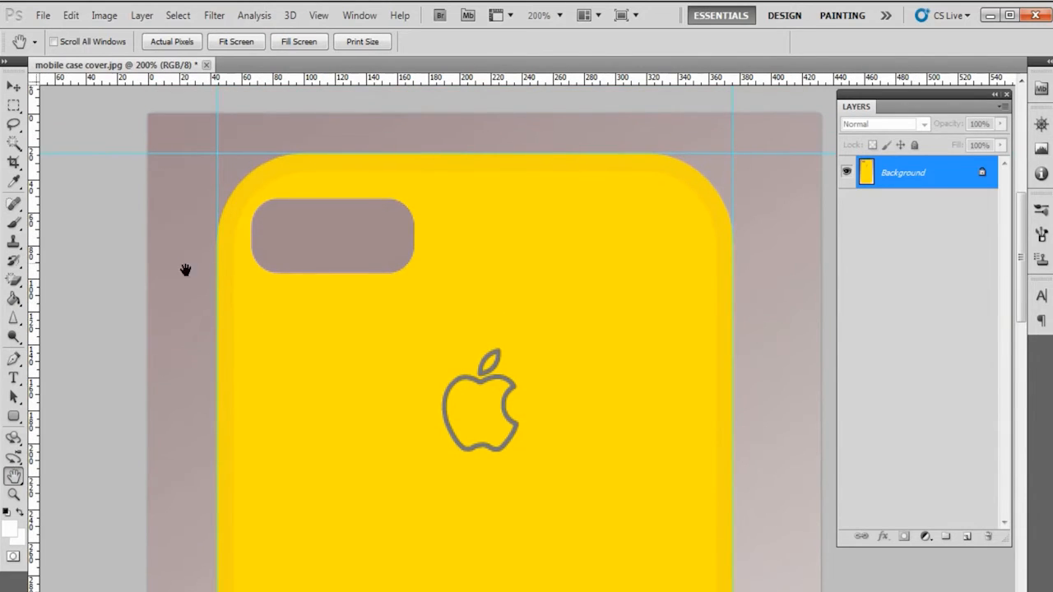
left_click(13, 359)
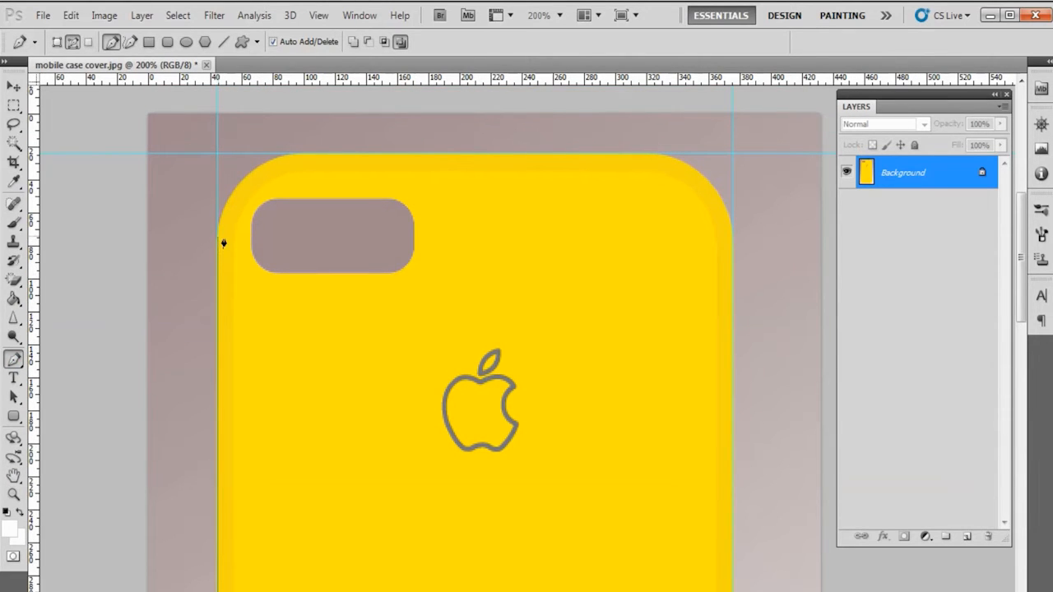
left_click_drag(223, 240, 346, 154)
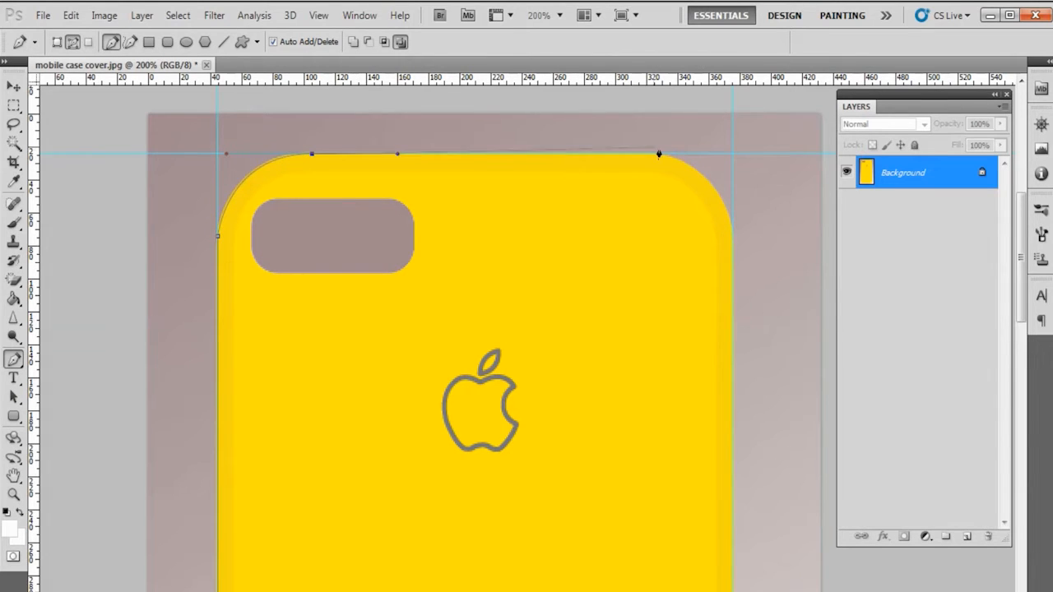
left_click_drag(658, 155, 737, 247)
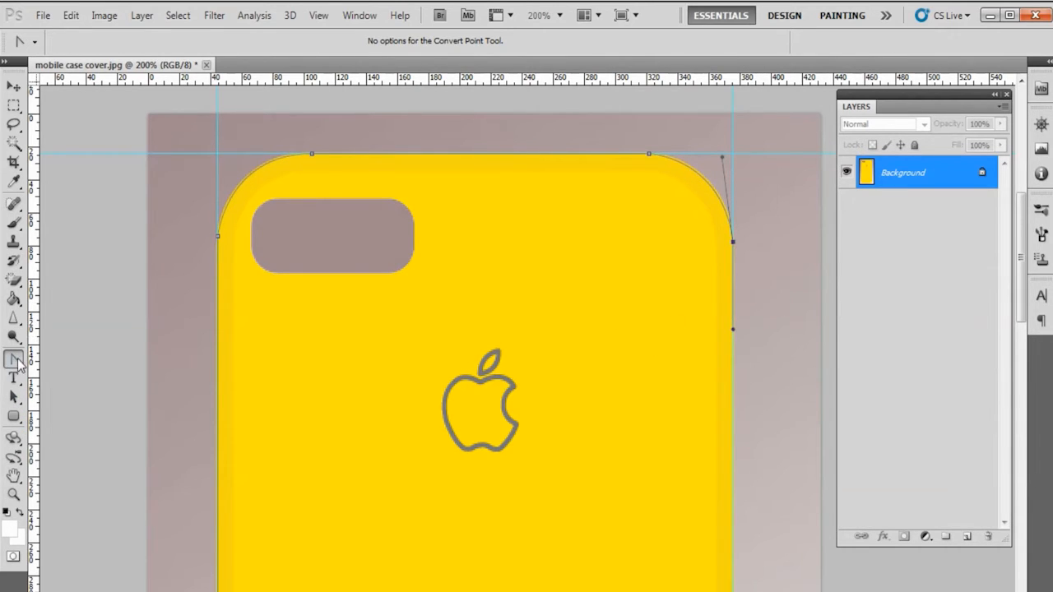
Step: Continue the path around the bottom corners and close a path around the camera cutout
left_click(13, 475)
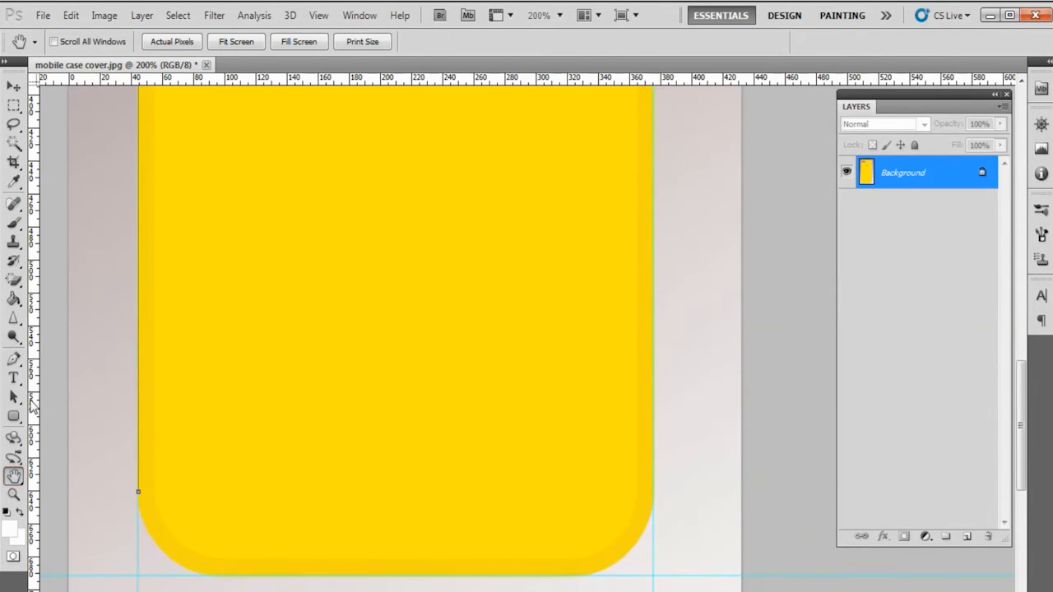
left_click(14, 359)
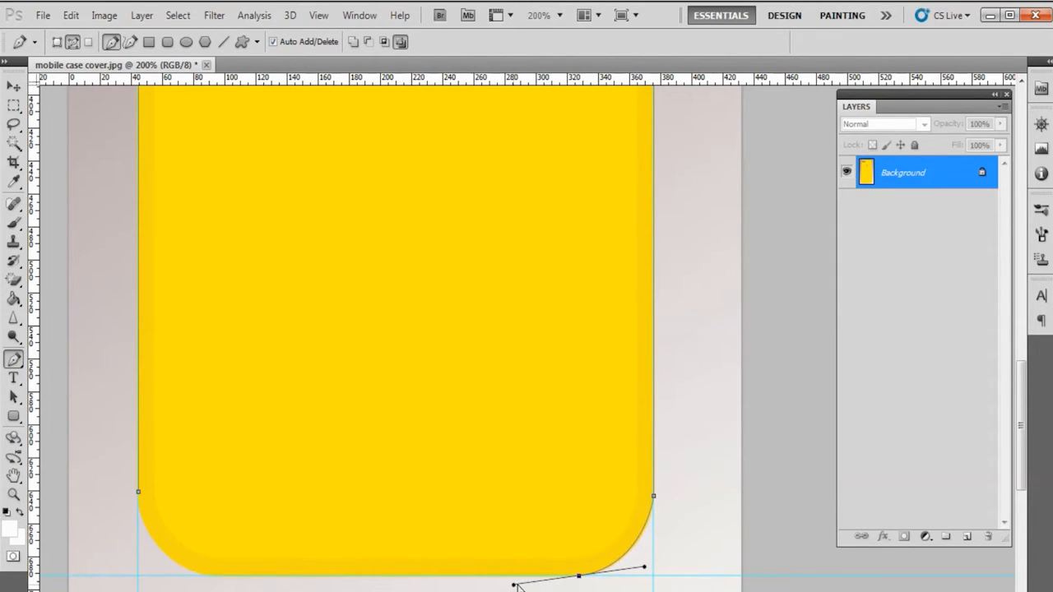
left_click(13, 358)
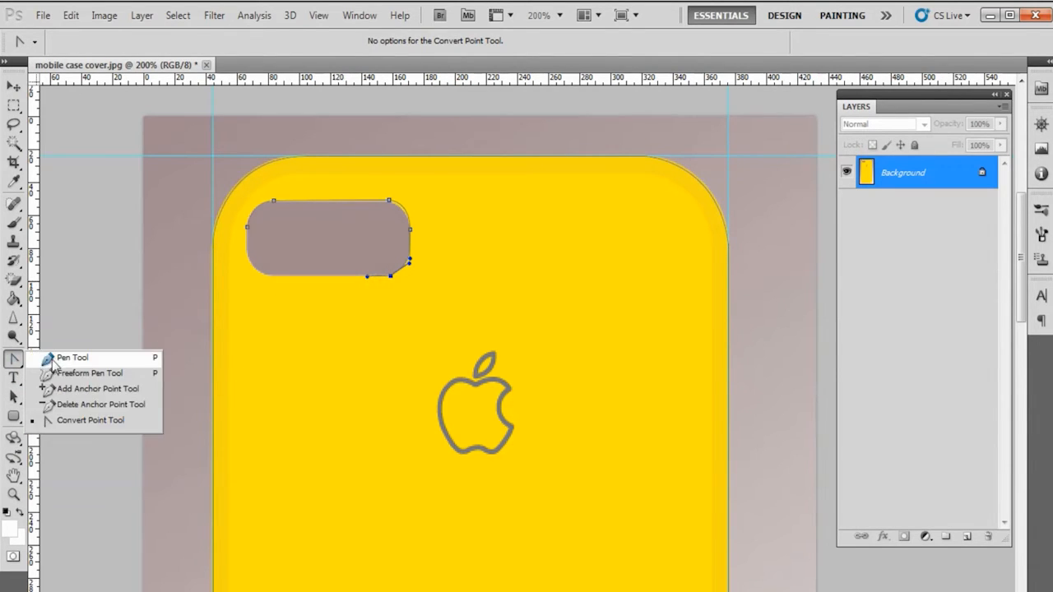
left_click(72, 358)
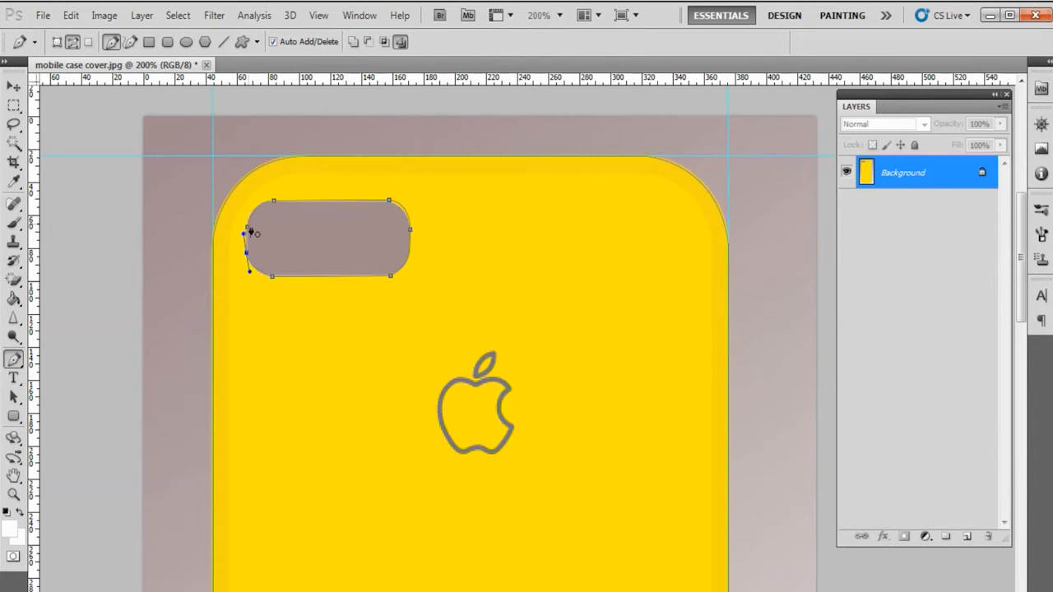
left_click(13, 359)
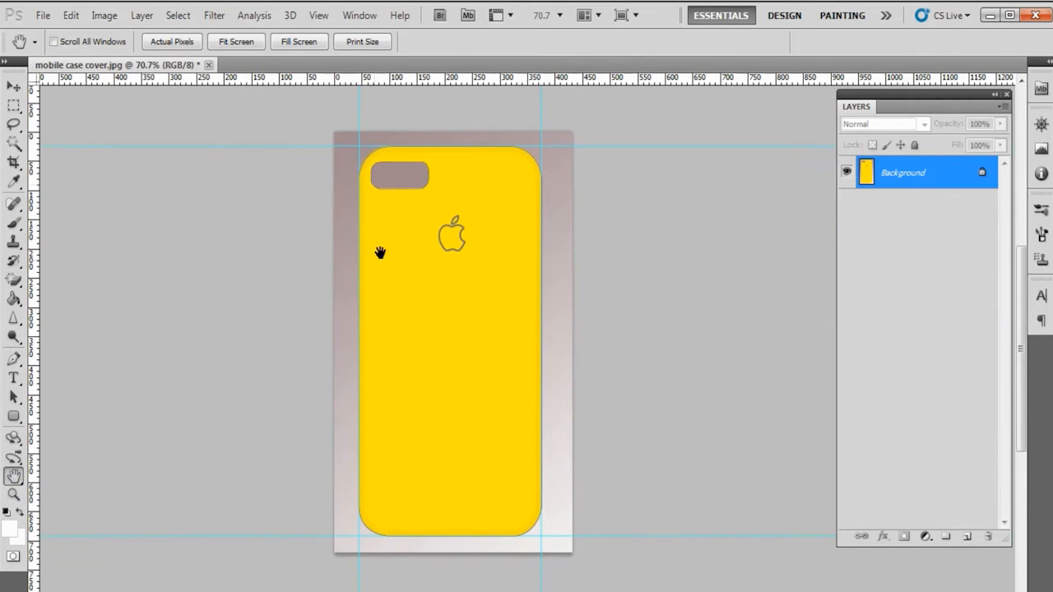
Step: Show the Paths panel and save the work path under the name 'Path'
left_click(359, 15)
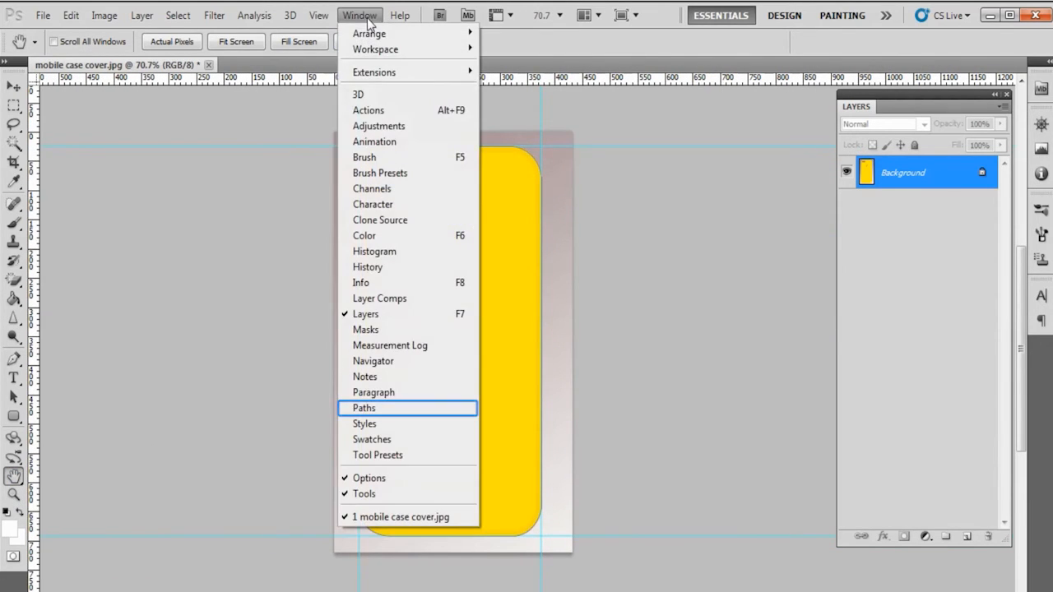
left_click(366, 408)
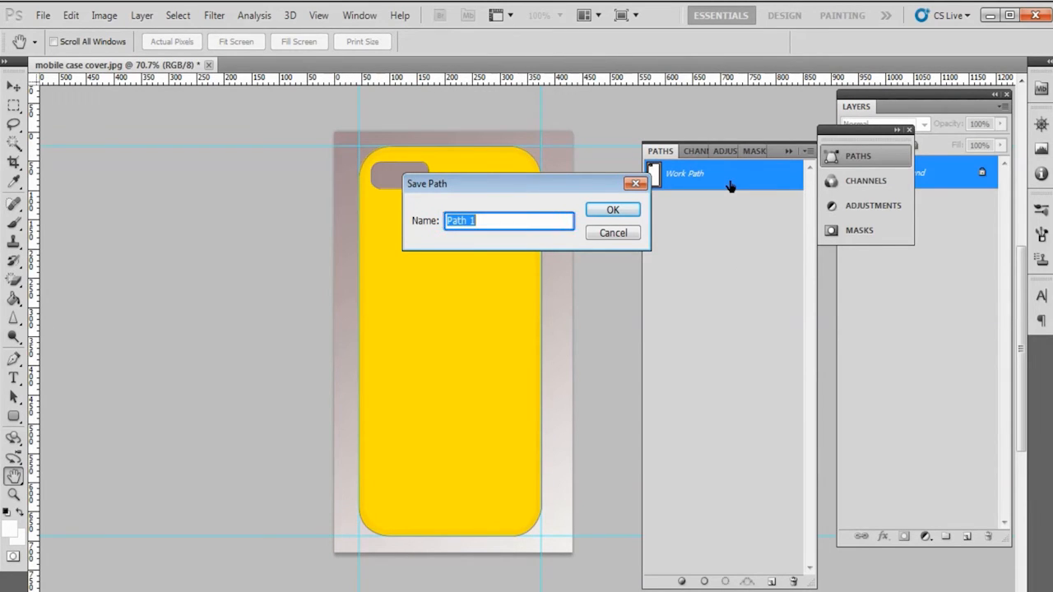
type("Path")
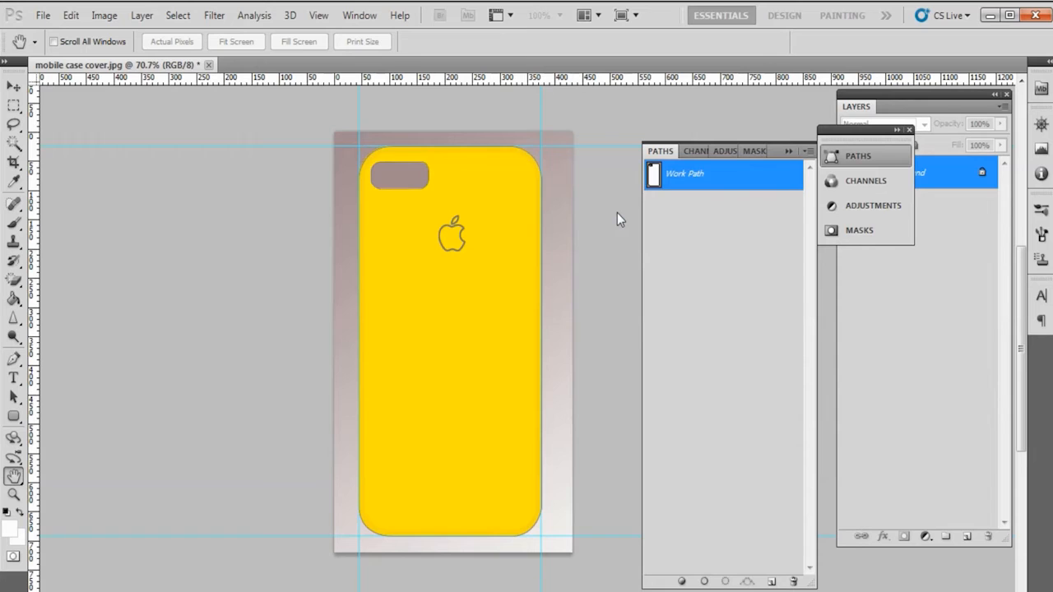
double_click(685, 175)
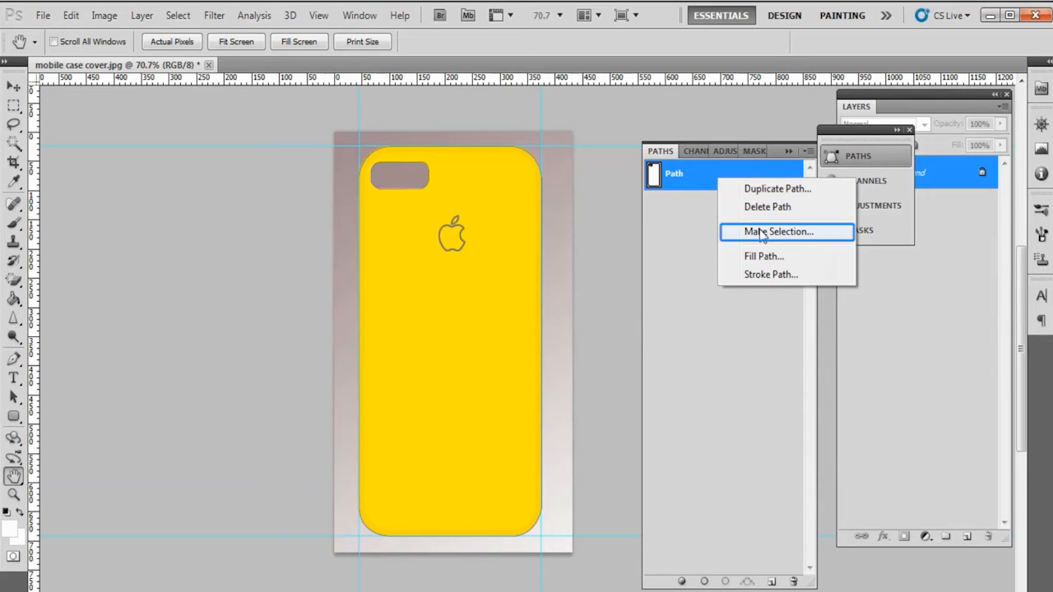
Step: Make a selection from the saved path and invert it to select the gray background
left_click(776, 230)
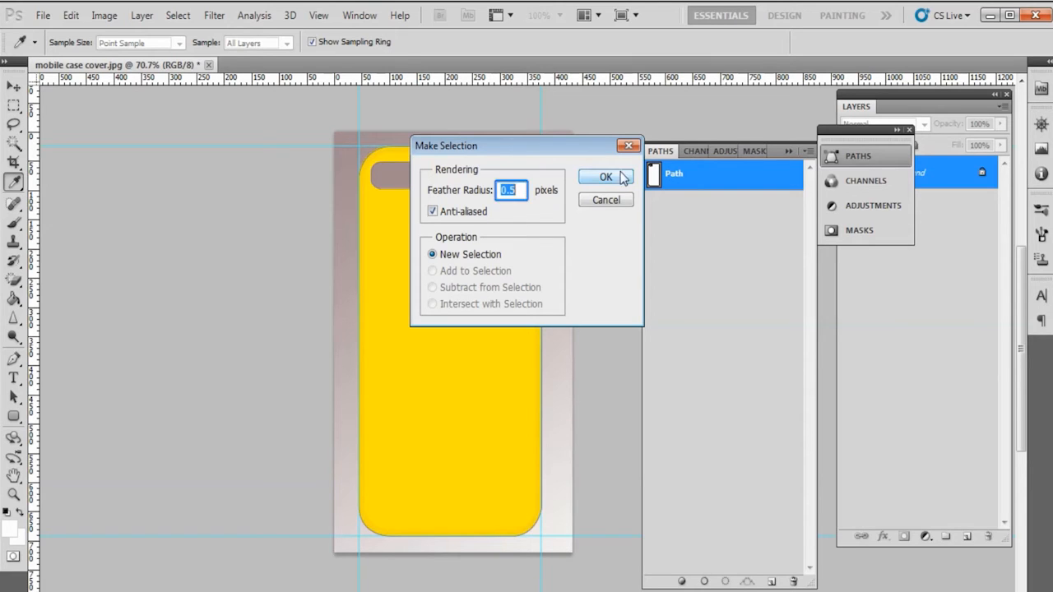
left_click(606, 176)
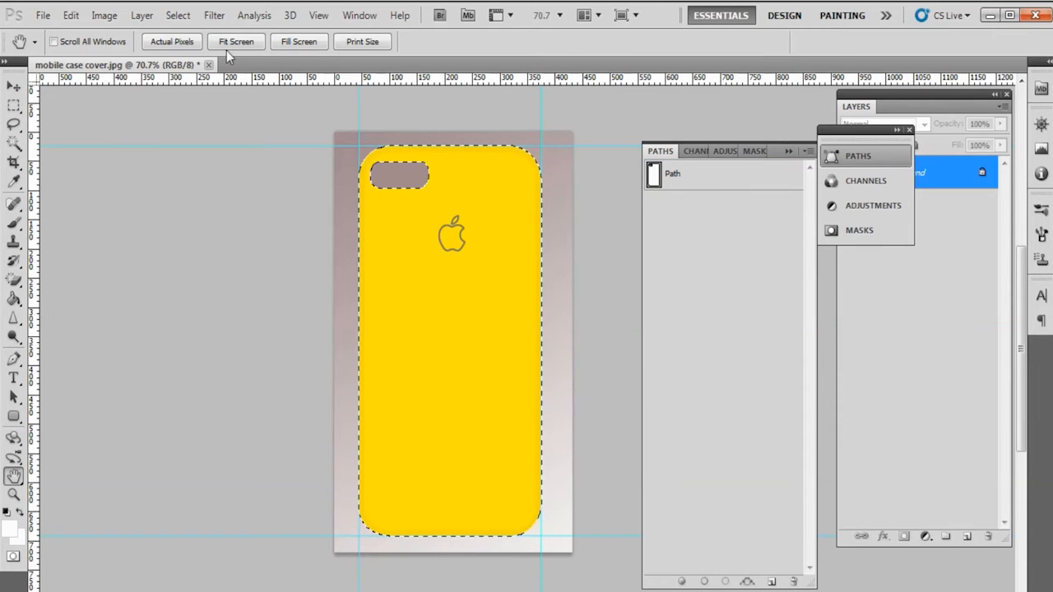
left_click(178, 15)
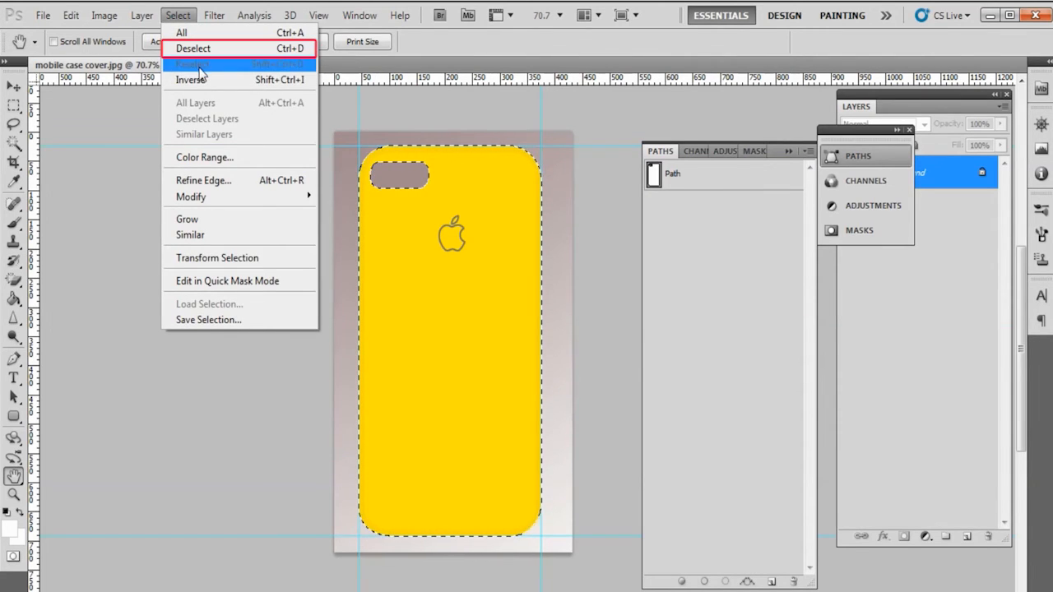
left_click(194, 48)
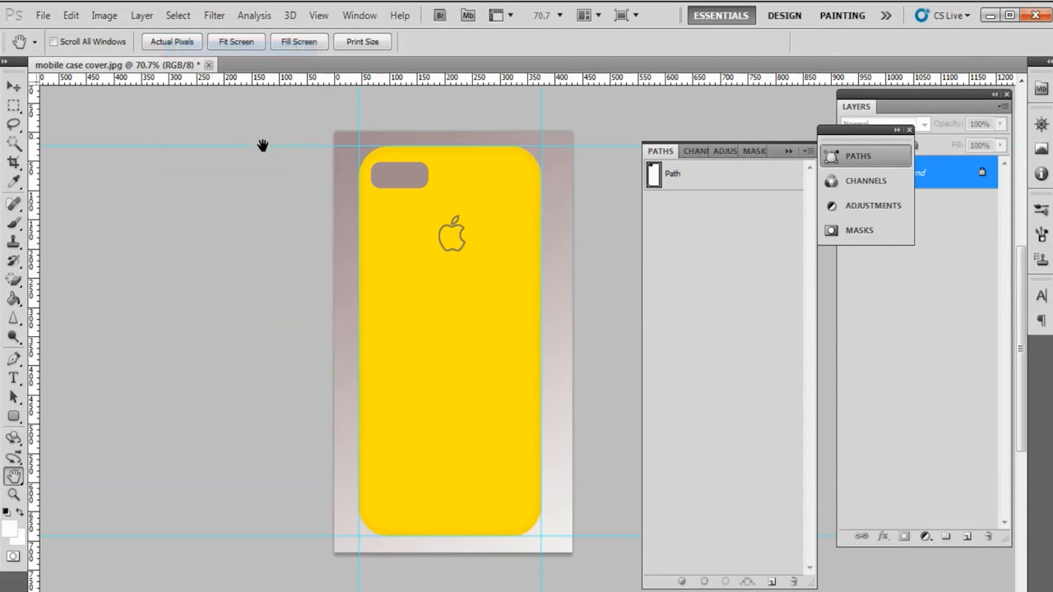
left_click(178, 15)
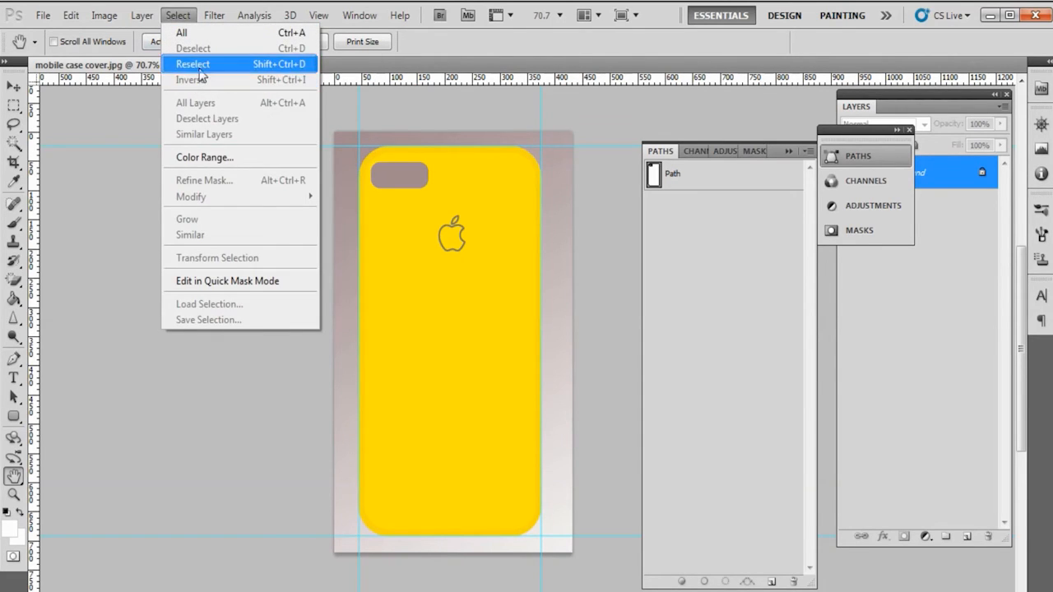
left_click(194, 64)
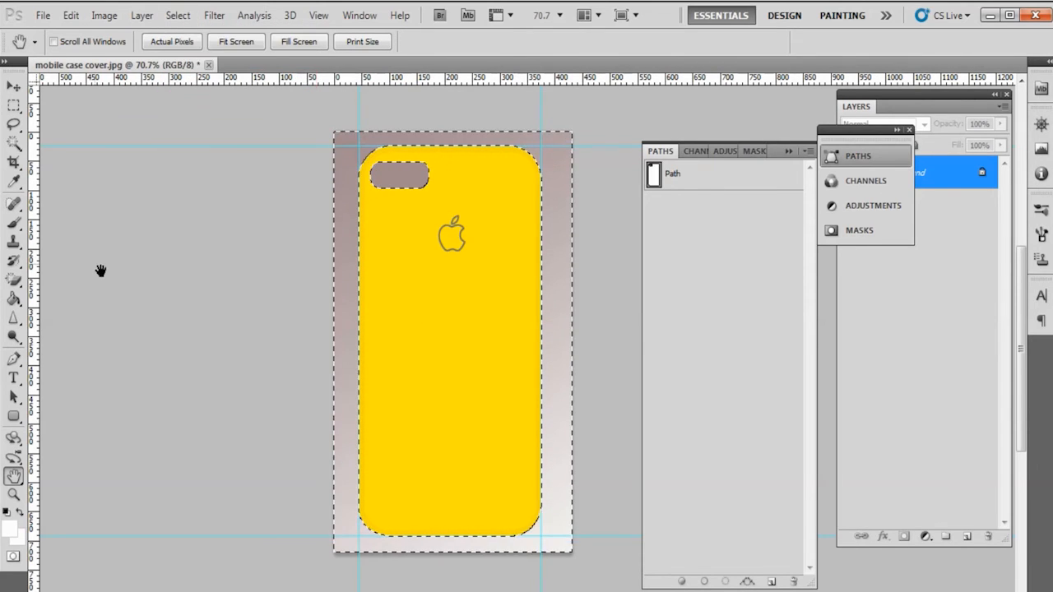
left_click(13, 297)
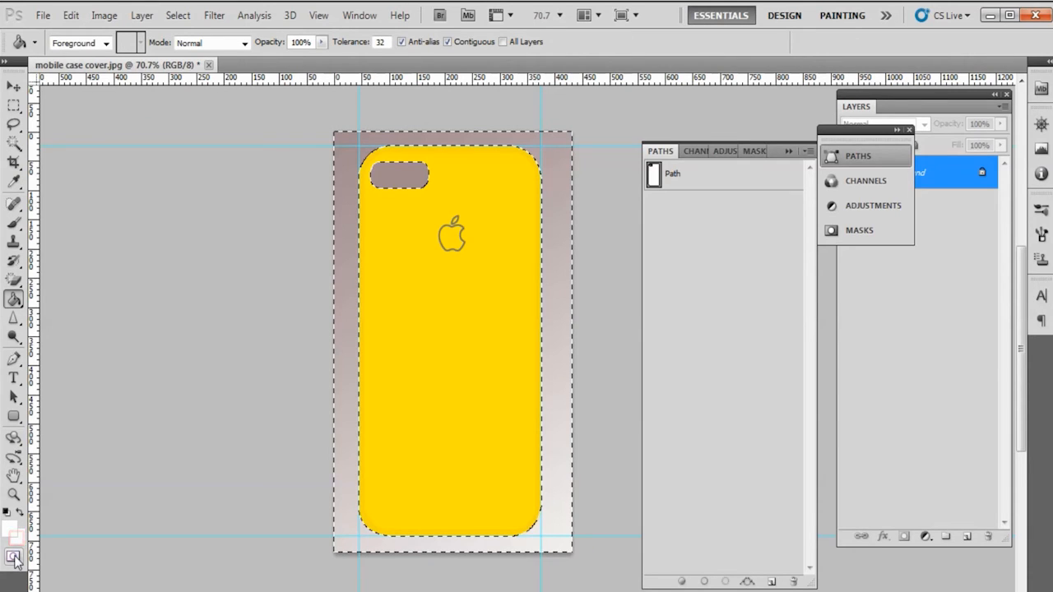
Step: Pick white, Paint Bucket fill the gray background and camera cutout, then deselect
left_click(16, 541)
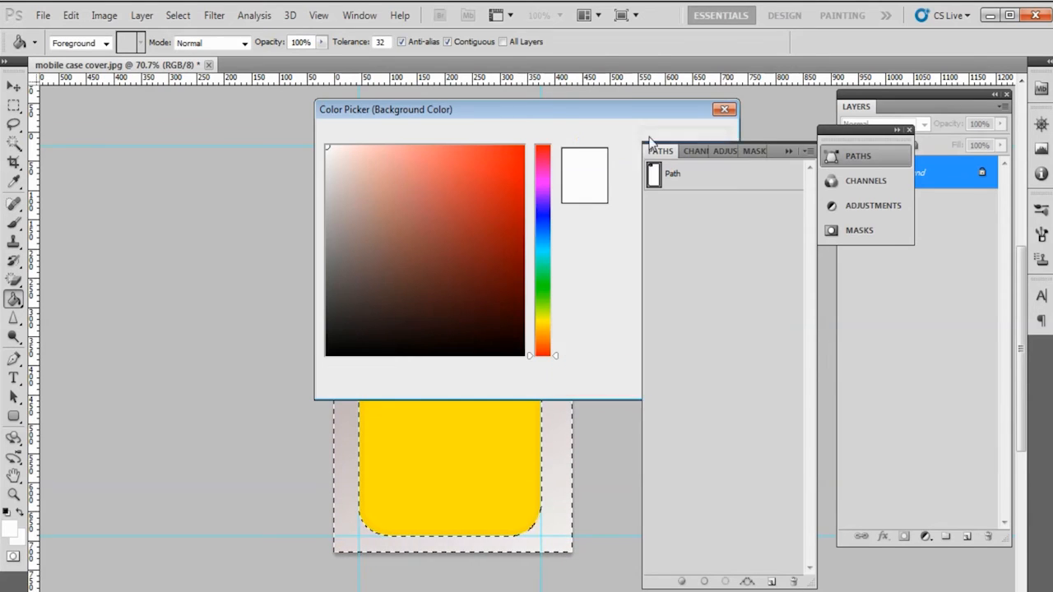
left_click(724, 108)
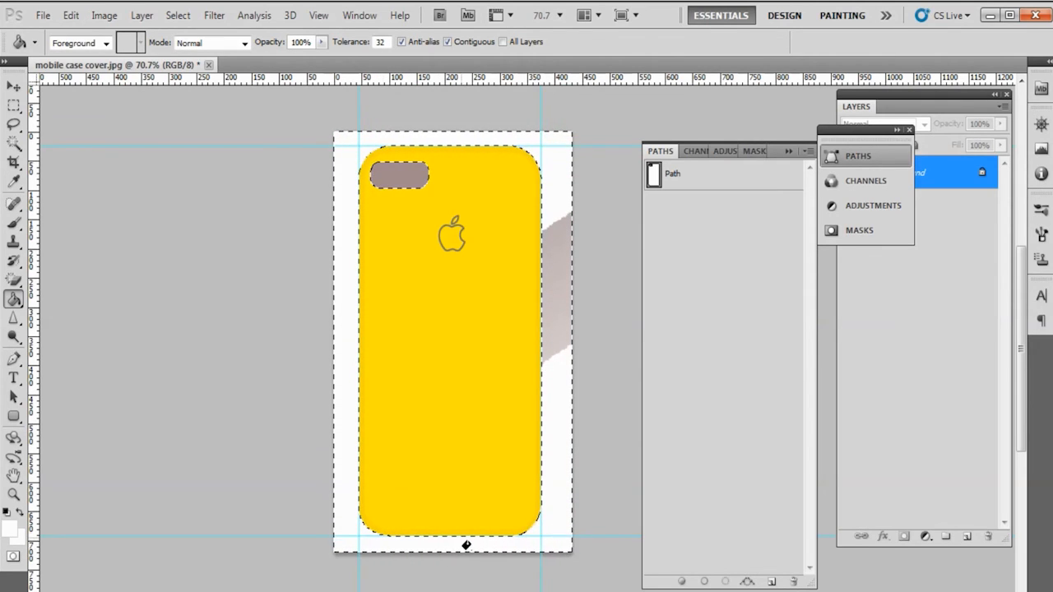
left_click(553, 331)
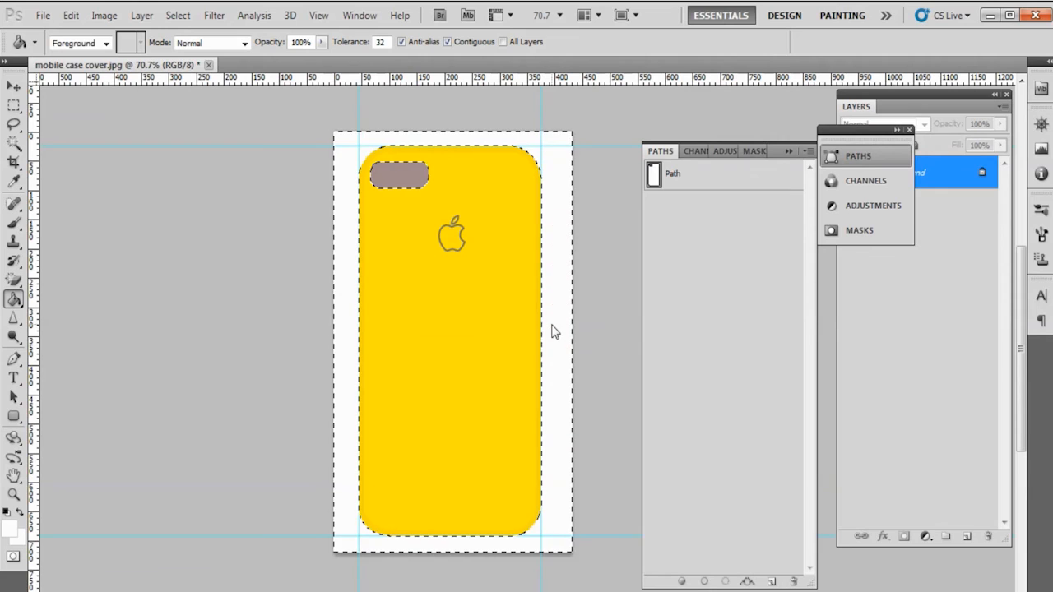
left_click(398, 175)
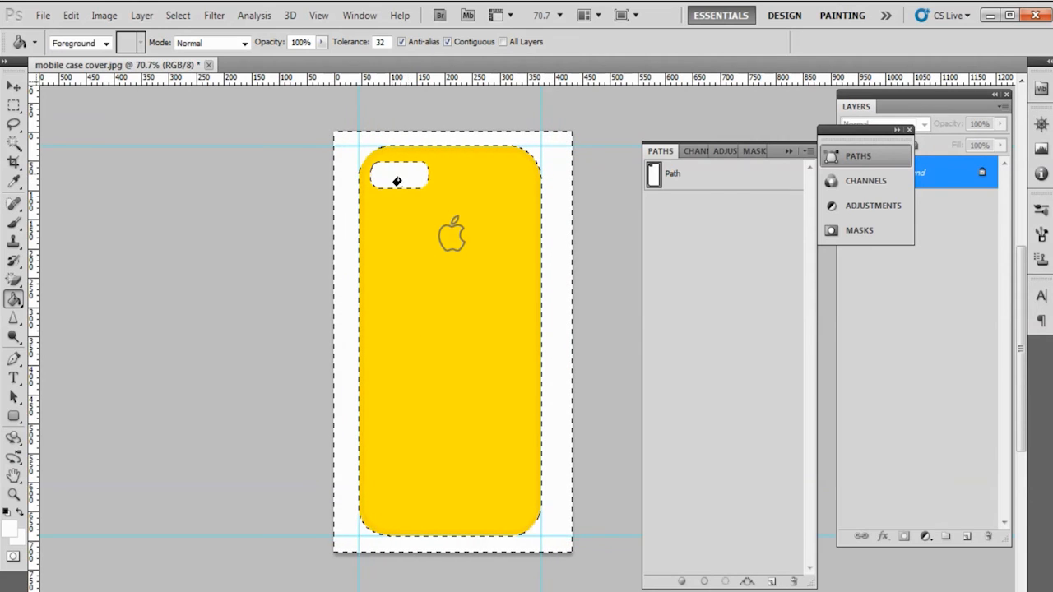
left_click(398, 176)
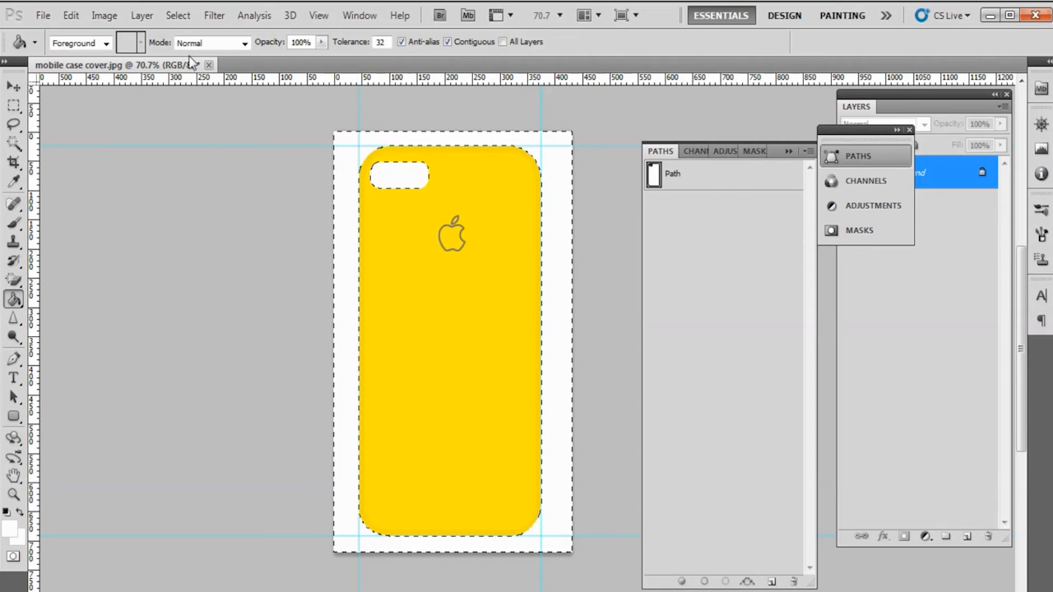
left_click(178, 15)
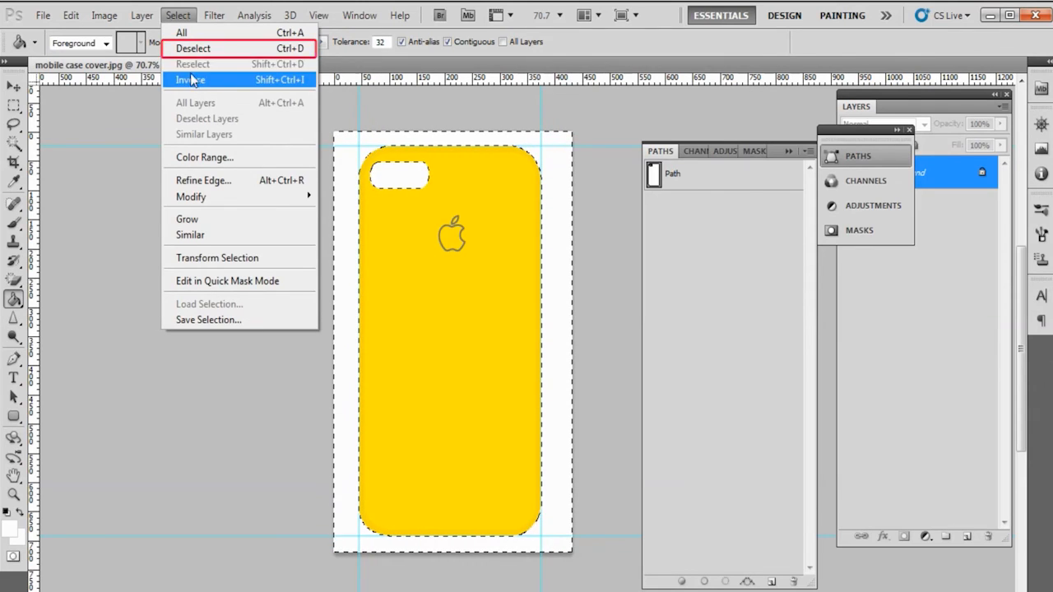
left_click(191, 79)
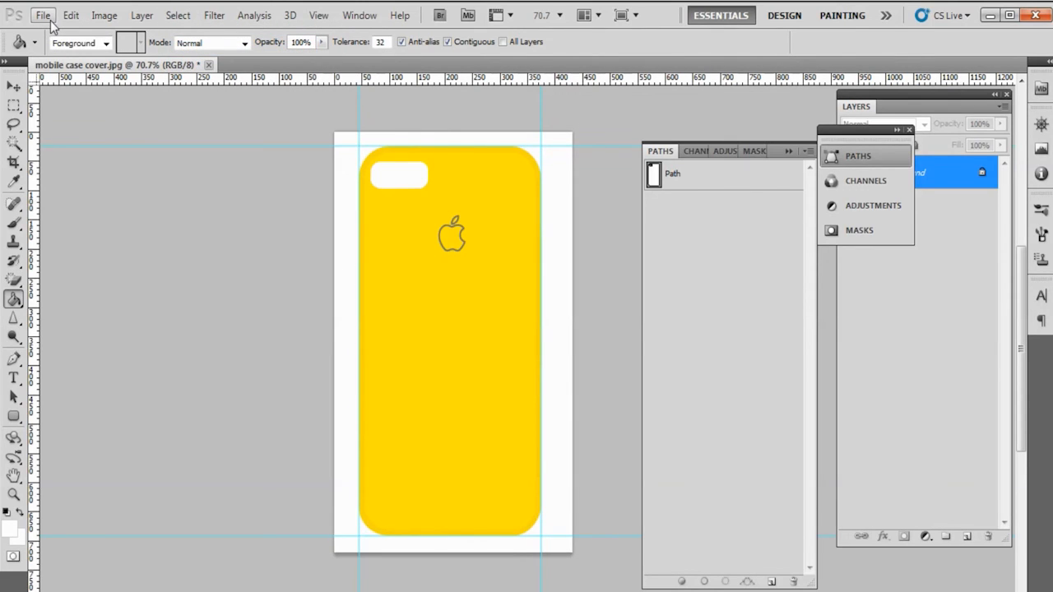
Step: Start File > Save As and browse through Computer to the ANKIT (G:) removable drive
left_click(13, 493)
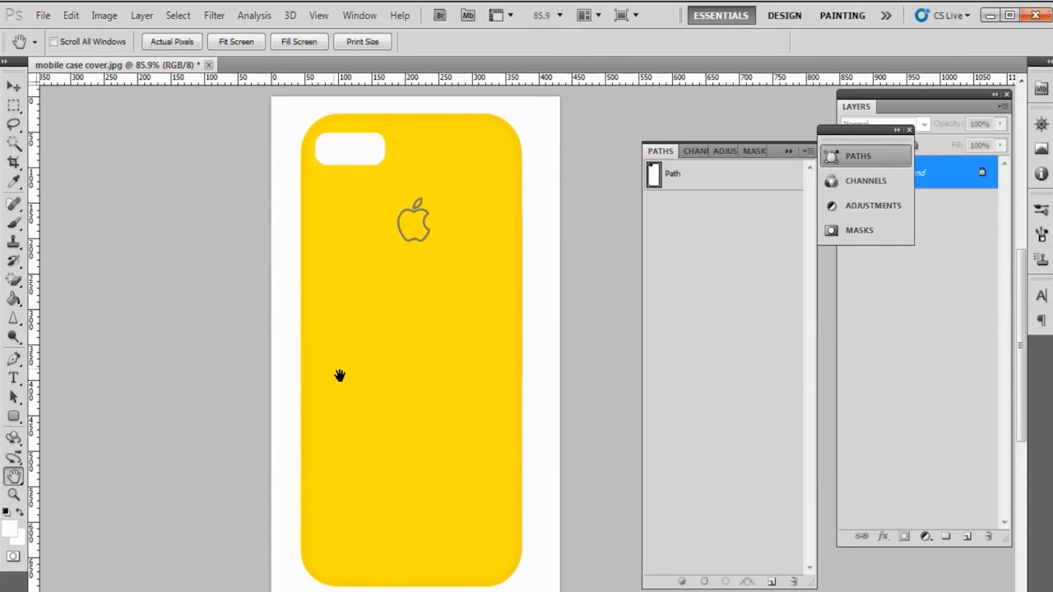
left_click(43, 15)
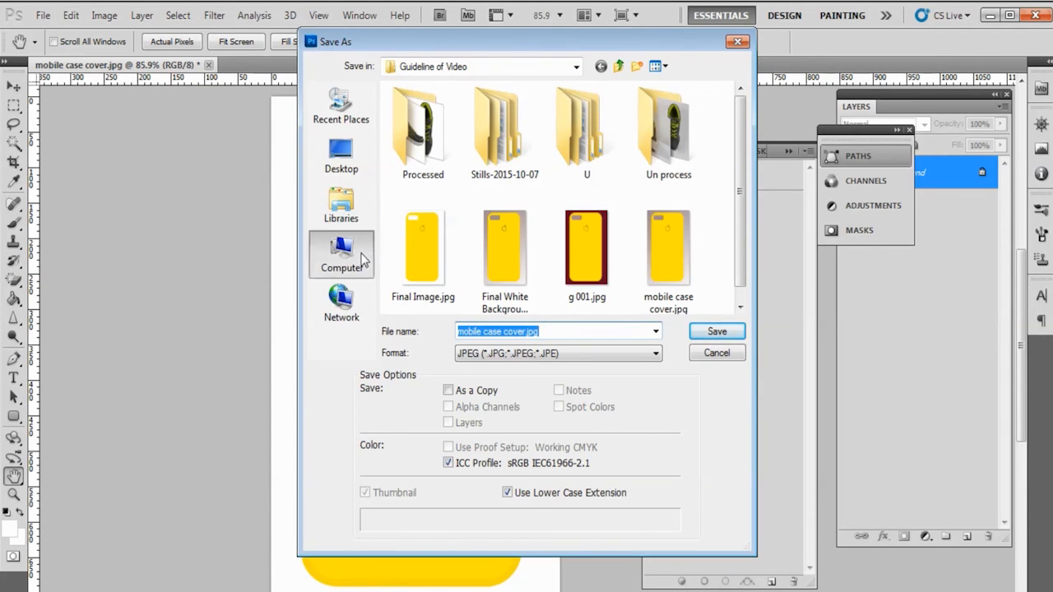
left_click(341, 254)
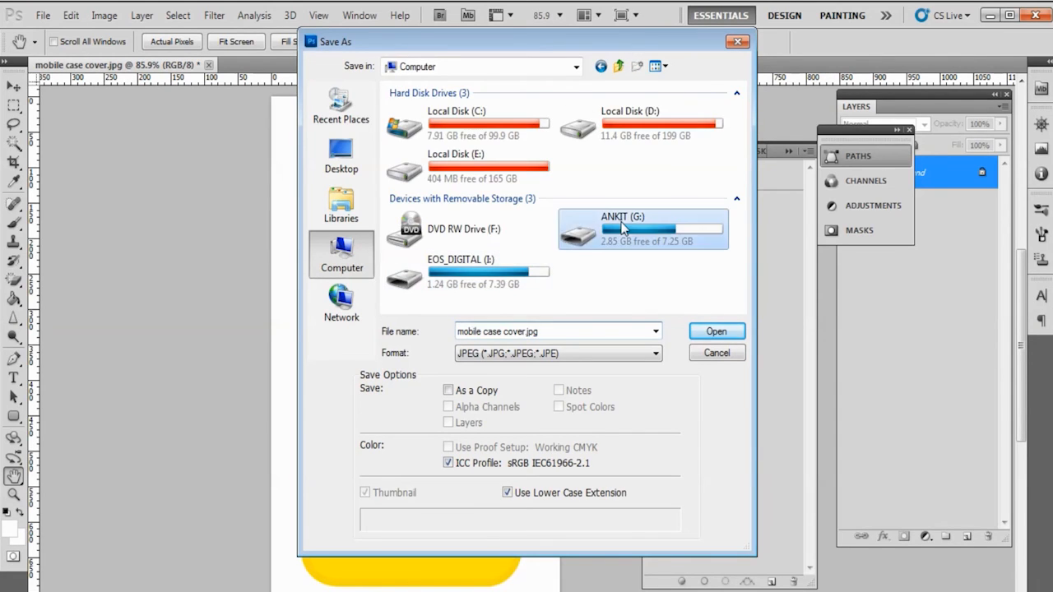
double_click(643, 228)
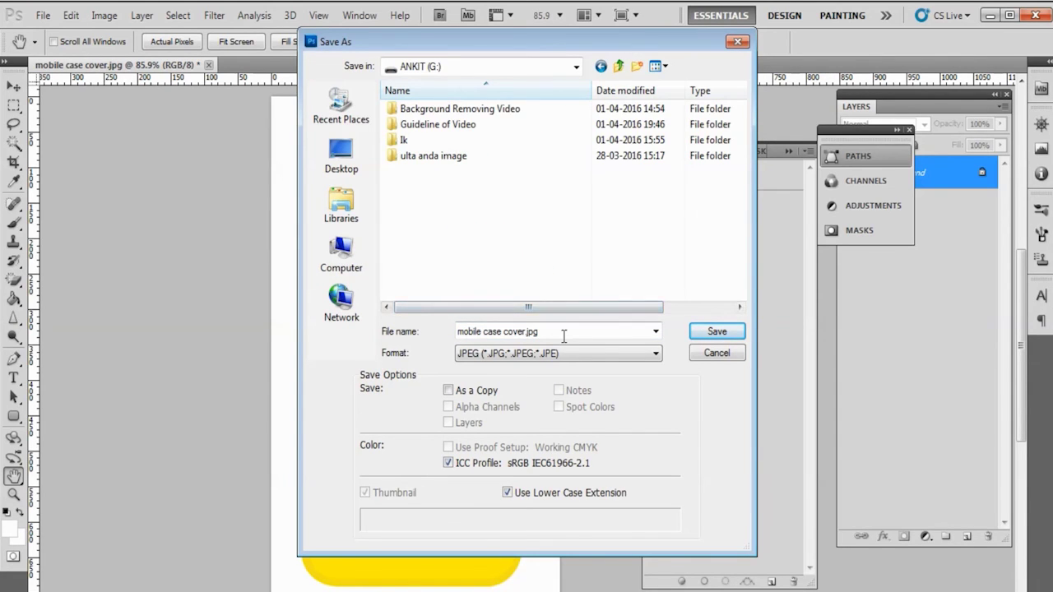